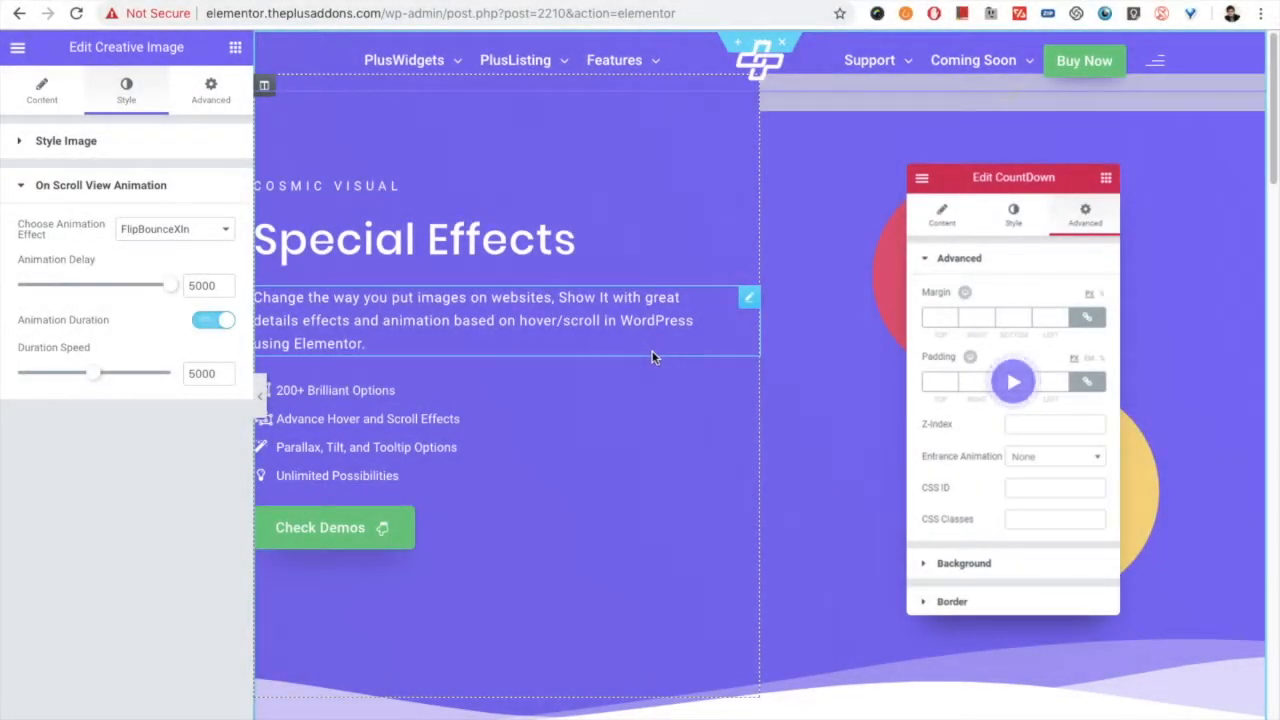
# Step: Bring the On Scroll View Animation section with its two photos into the page preview
pyautogui.click(940, 212)
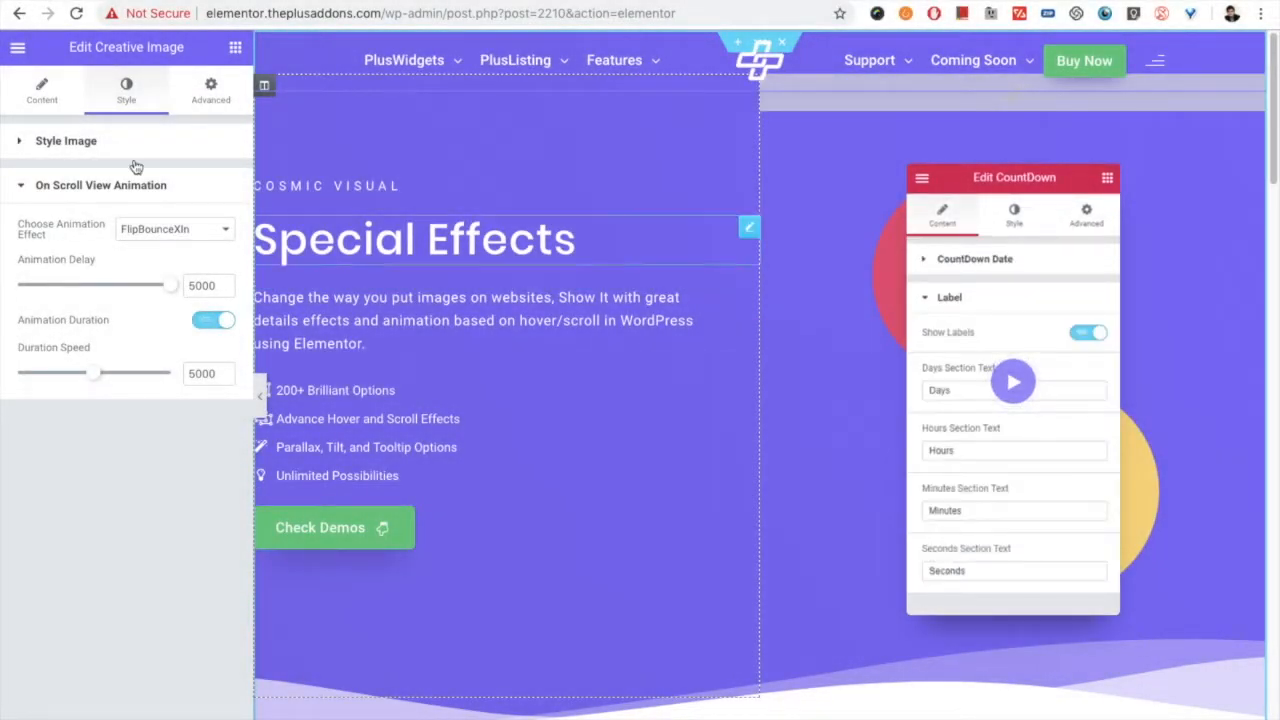
pyautogui.click(1012, 214)
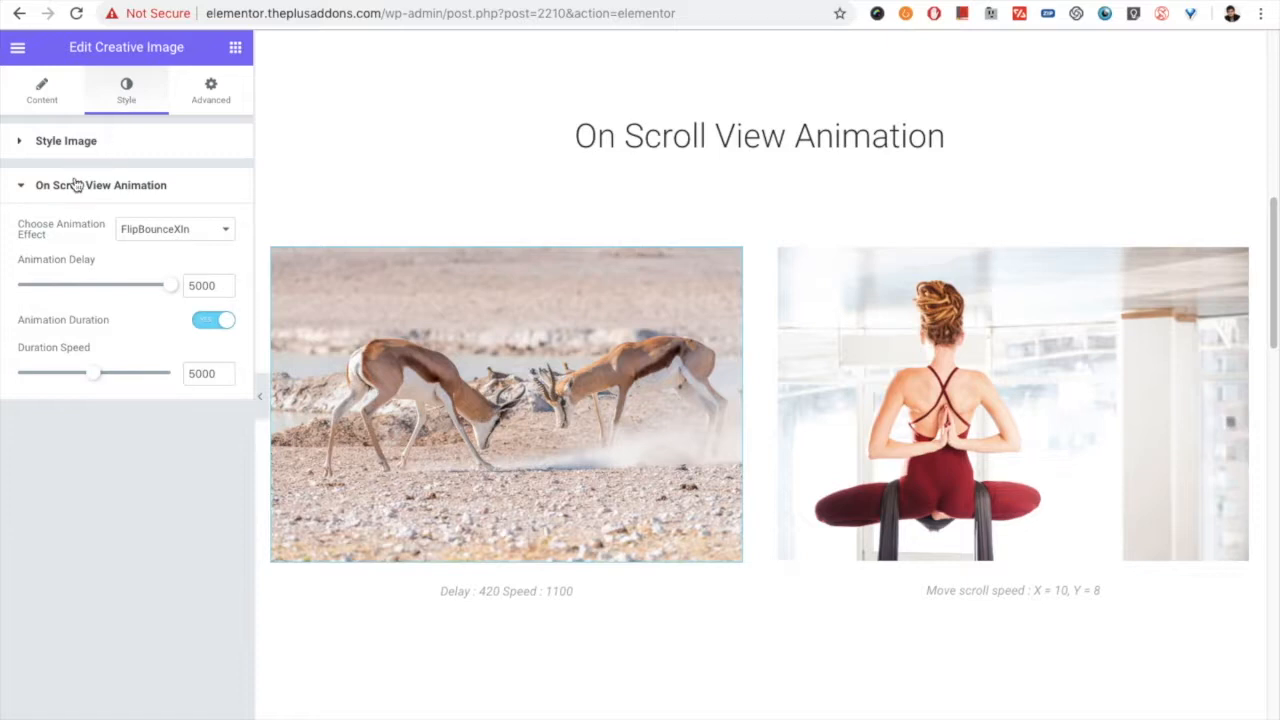
pyautogui.moveTo(72, 190)
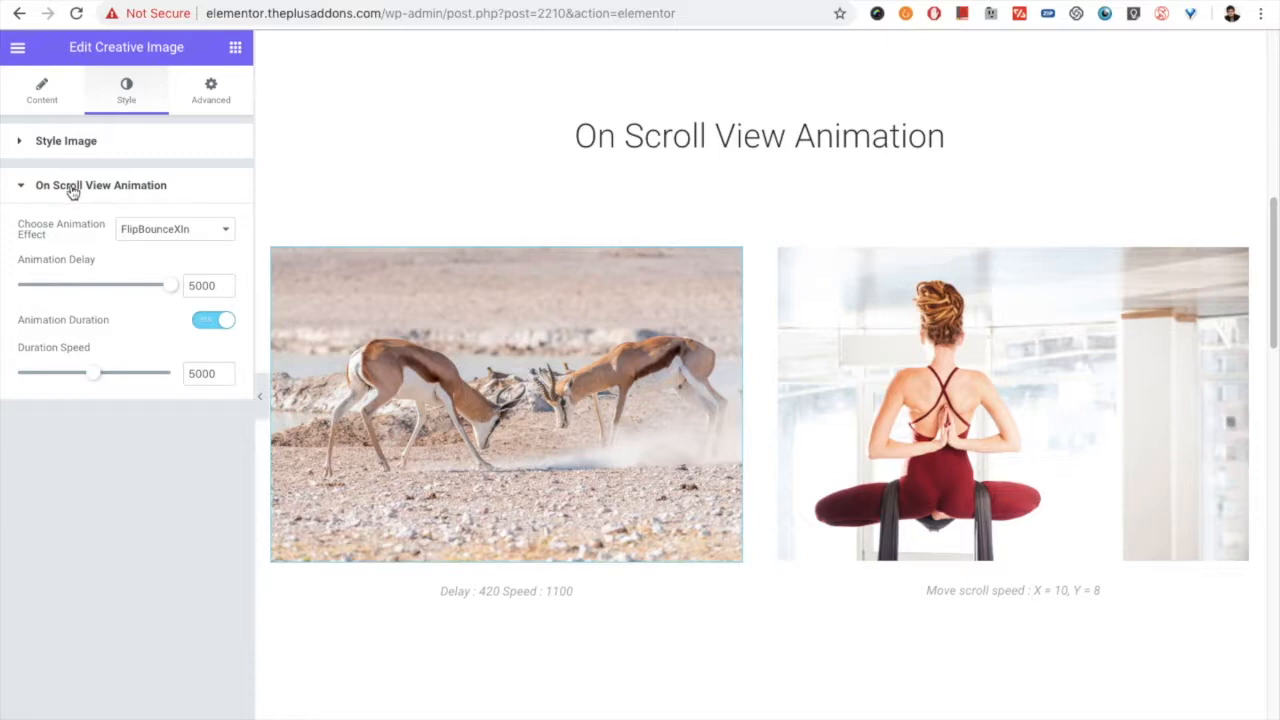
pyautogui.moveTo(140, 198)
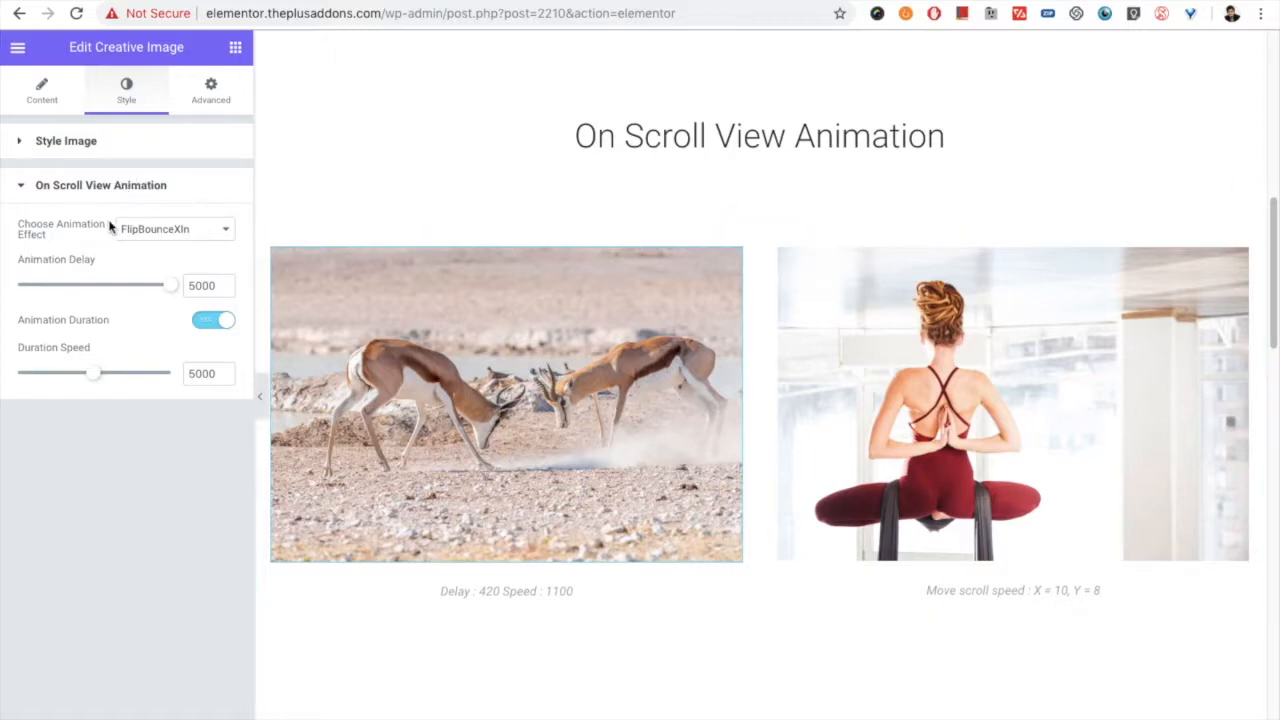
pyautogui.moveTo(118, 264)
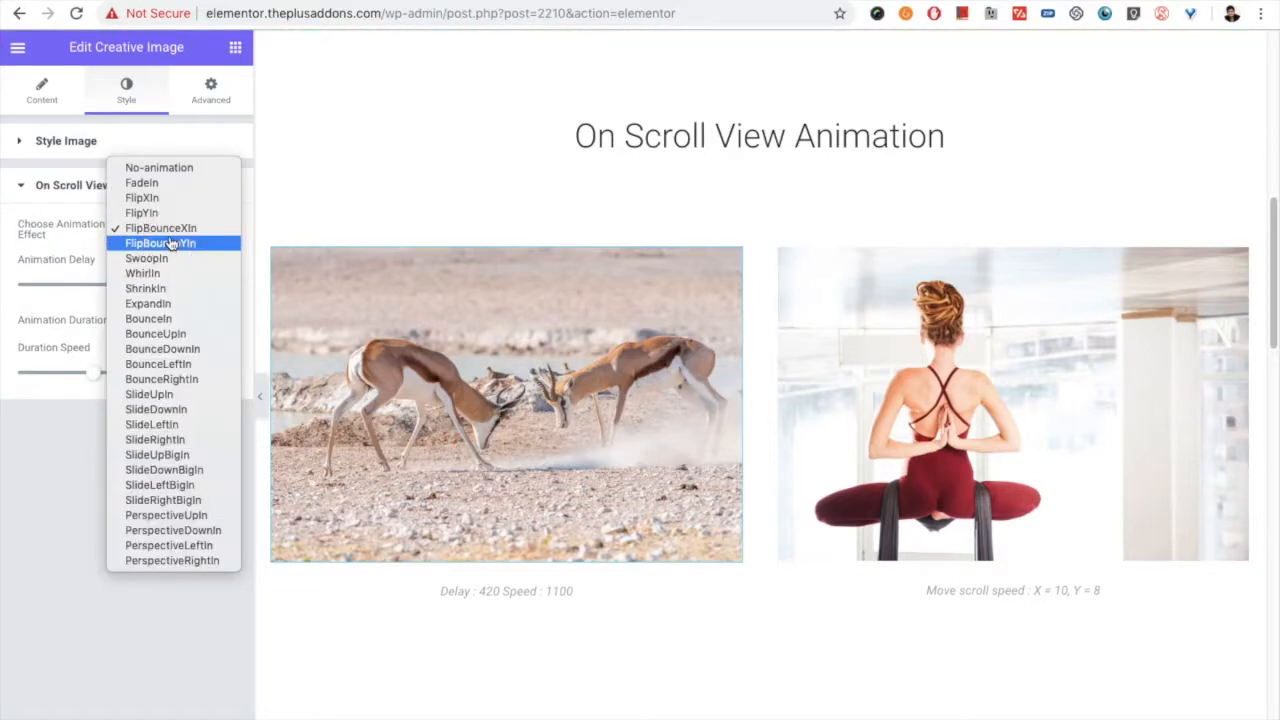
pyautogui.moveTo(160, 228)
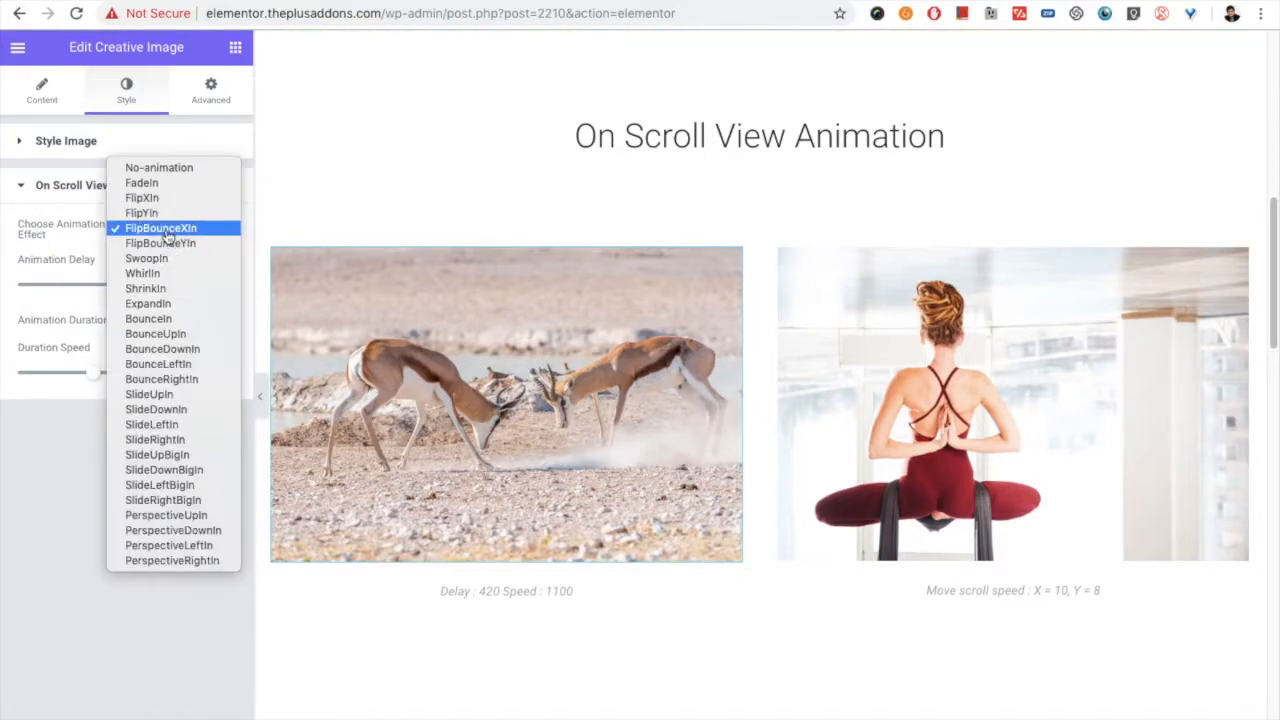
pyautogui.moveTo(172, 560)
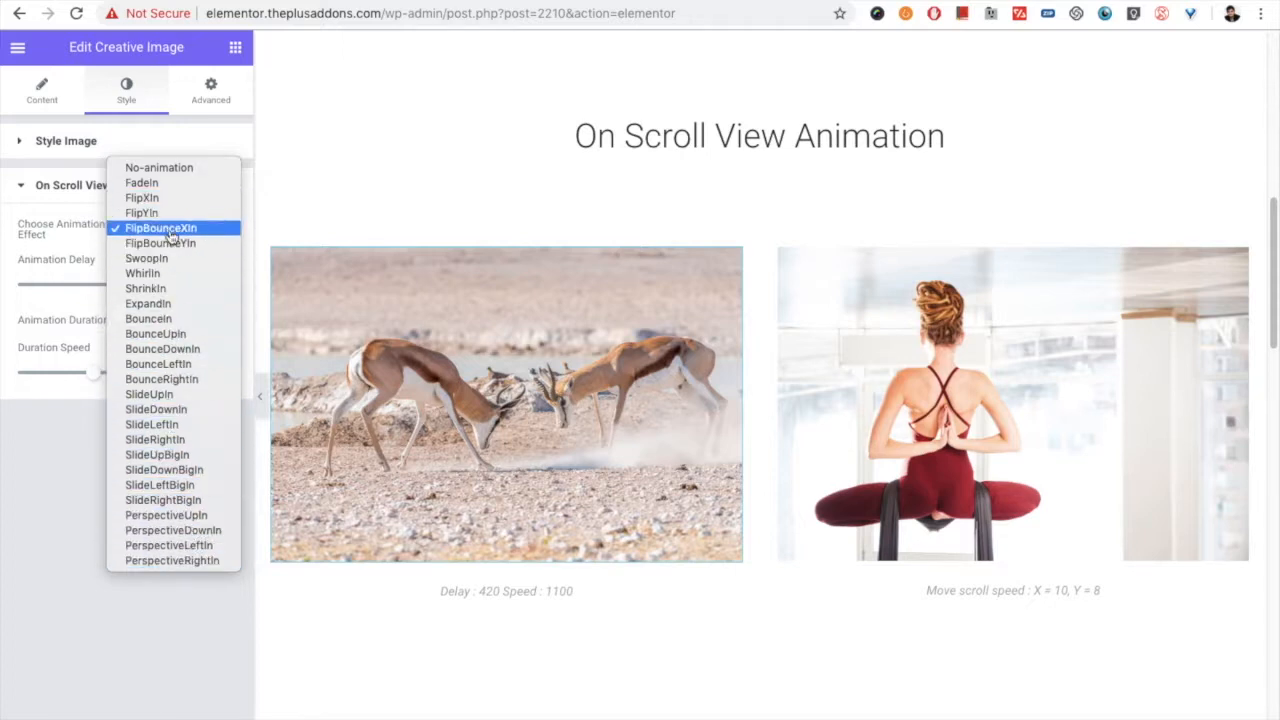
# Step: Set the image's scroll animation effect to FlipBounceYIn
pyautogui.click(160, 244)
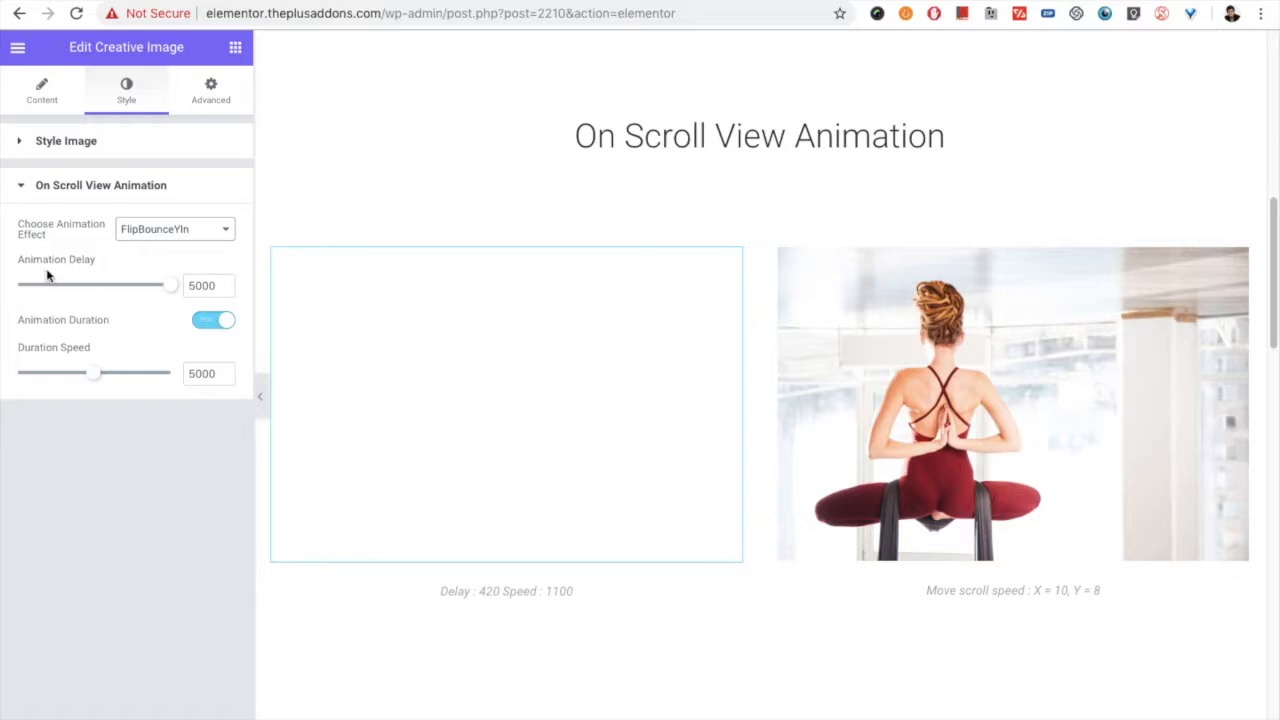
pyautogui.moveTo(116, 284)
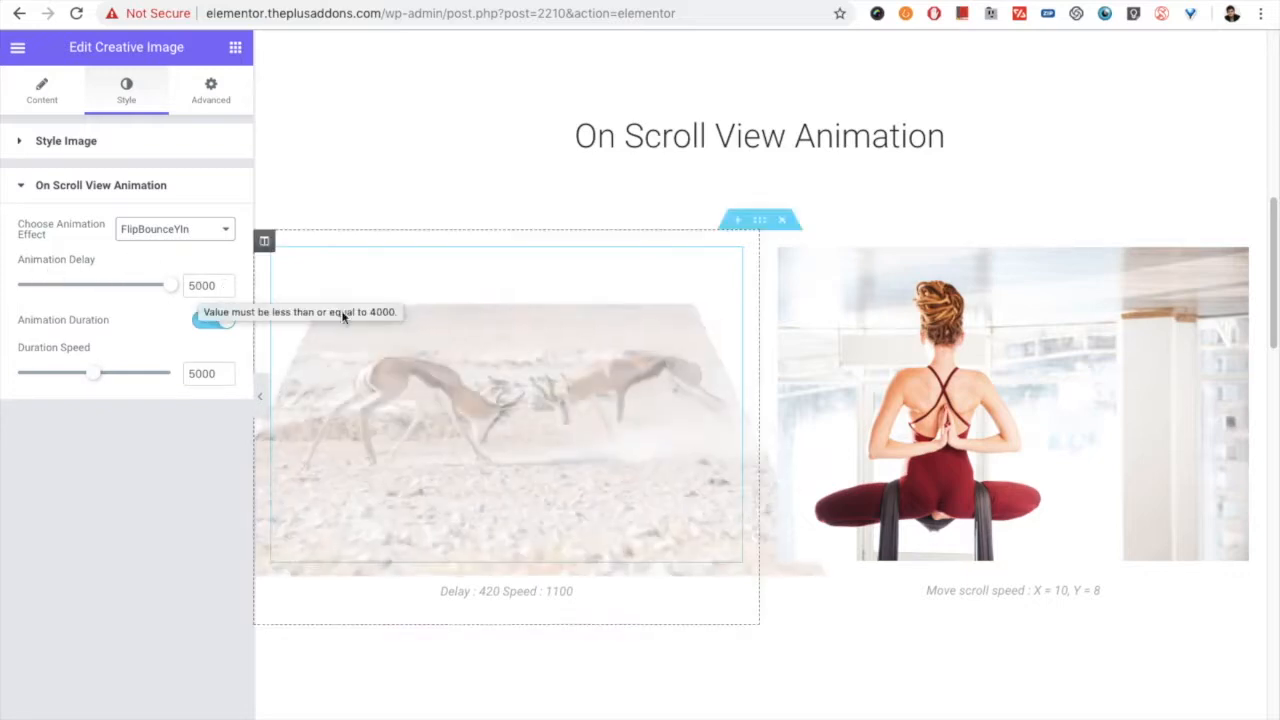
# Step: Lower the Animation Delay from 5000 to 1000
pyautogui.click(212, 320)
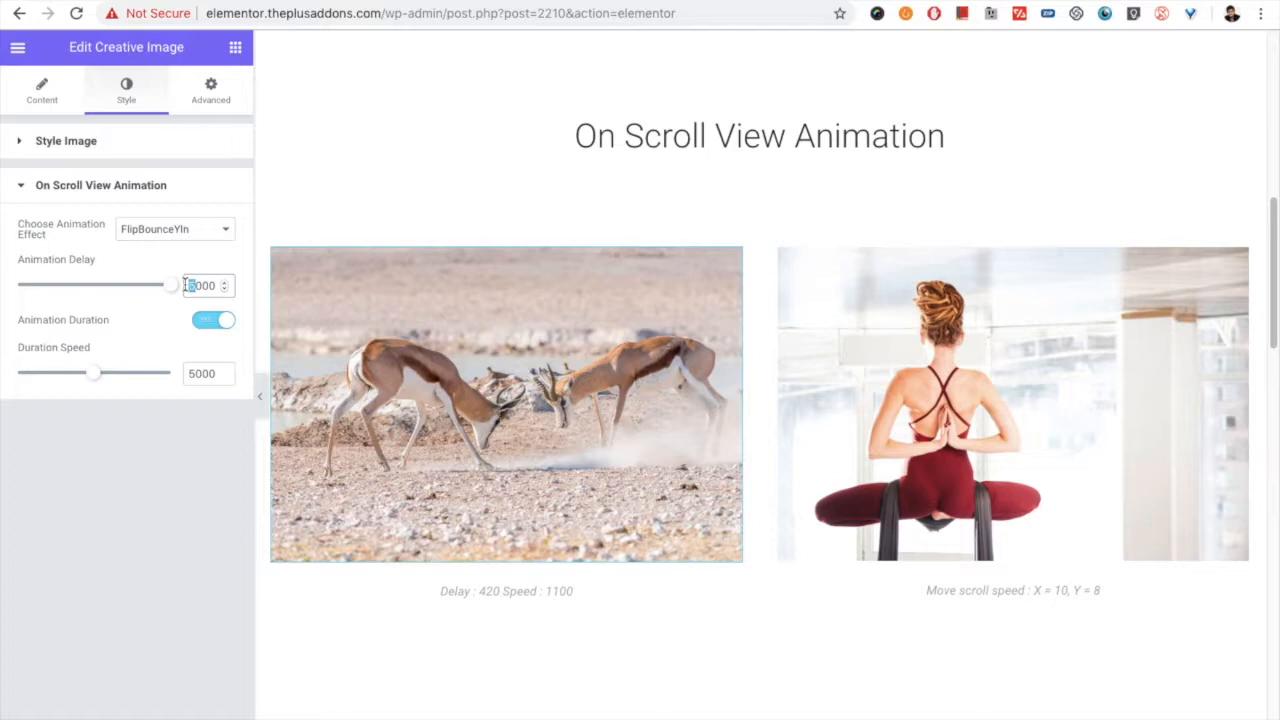
pyautogui.write('1000')
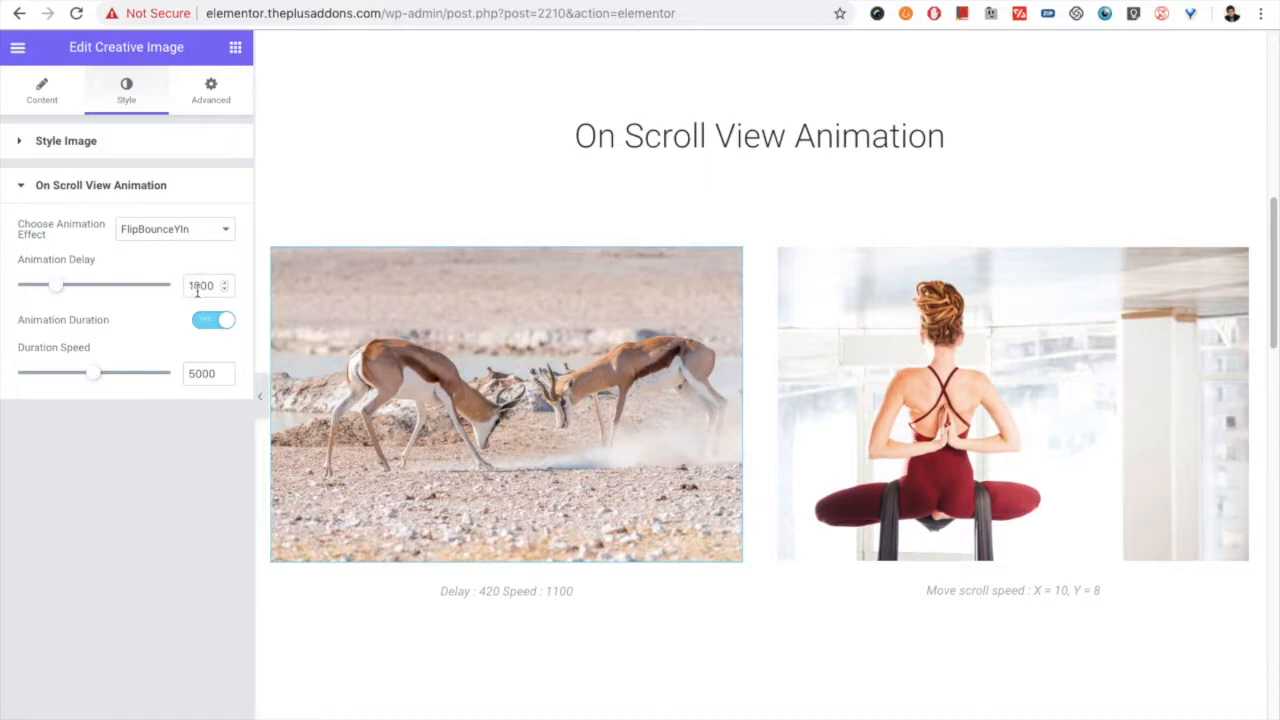
# Step: Switch the scroll animation effect to SwoopIn with Animation Delay 1000
pyautogui.click(176, 228)
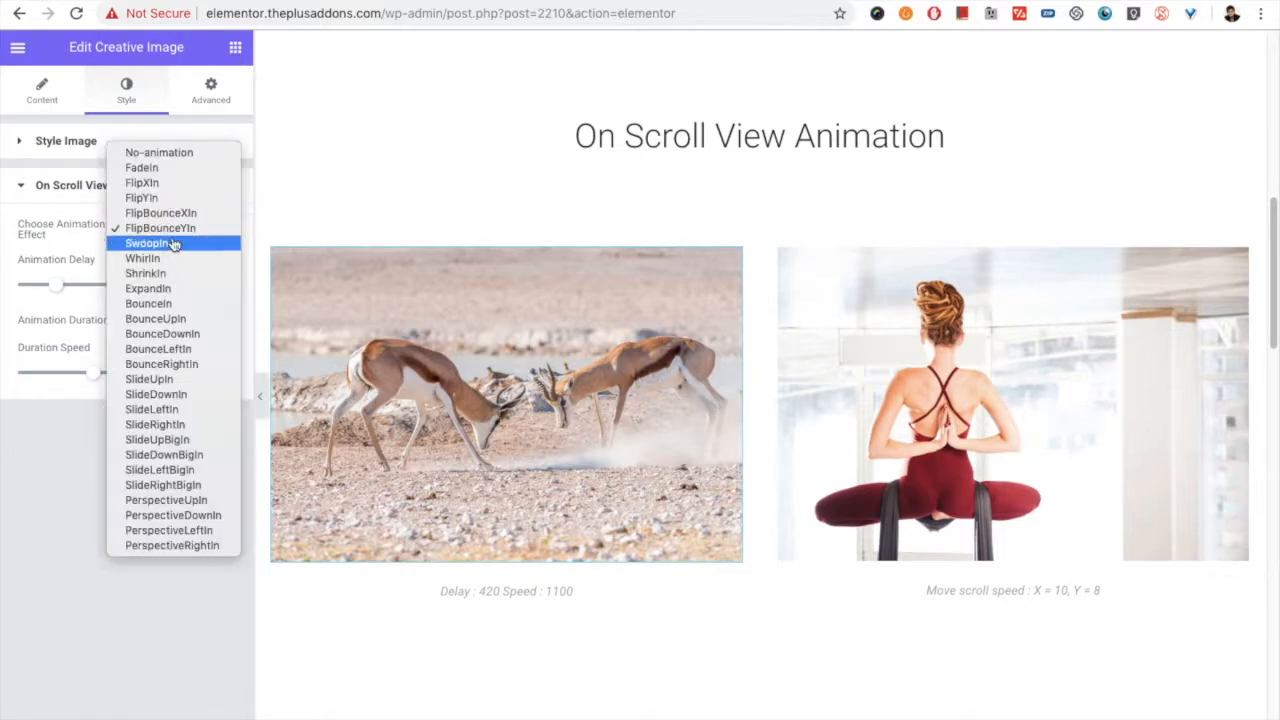
pyautogui.click(148, 244)
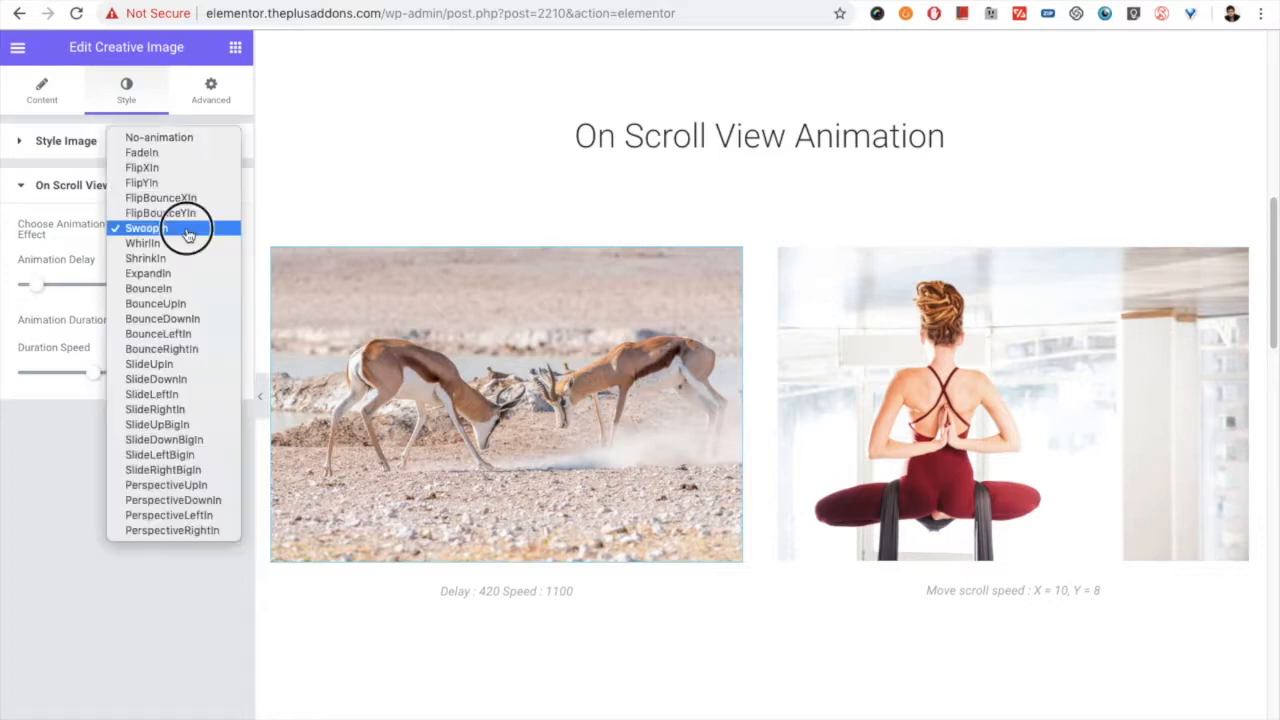
pyautogui.click(160, 212)
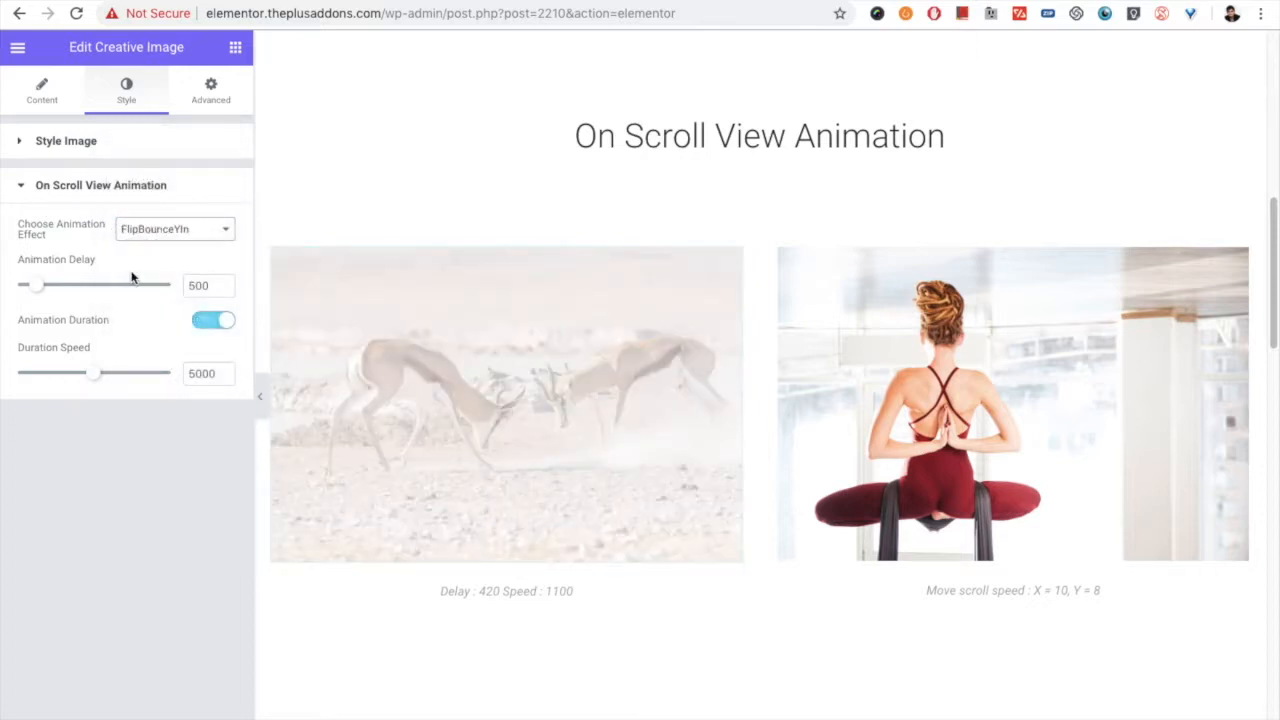
pyautogui.click(506, 404)
pyautogui.write('100')
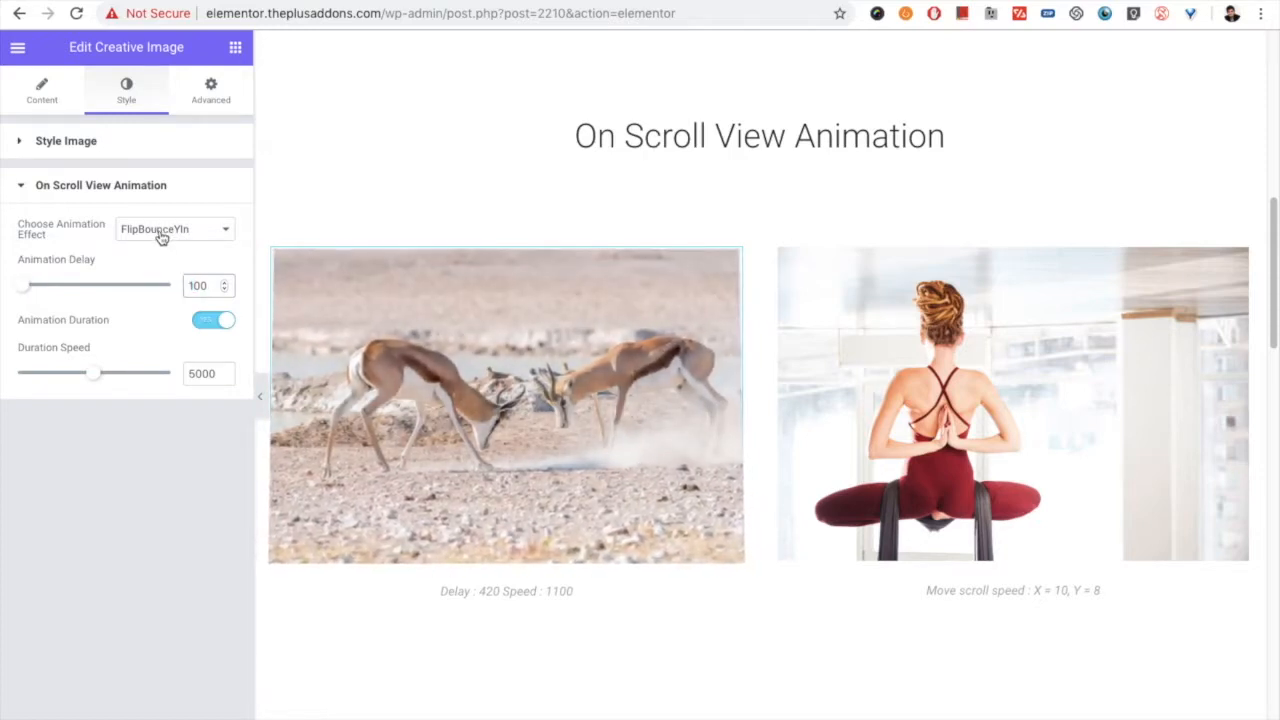
pyautogui.click(176, 228)
pyautogui.write('0')
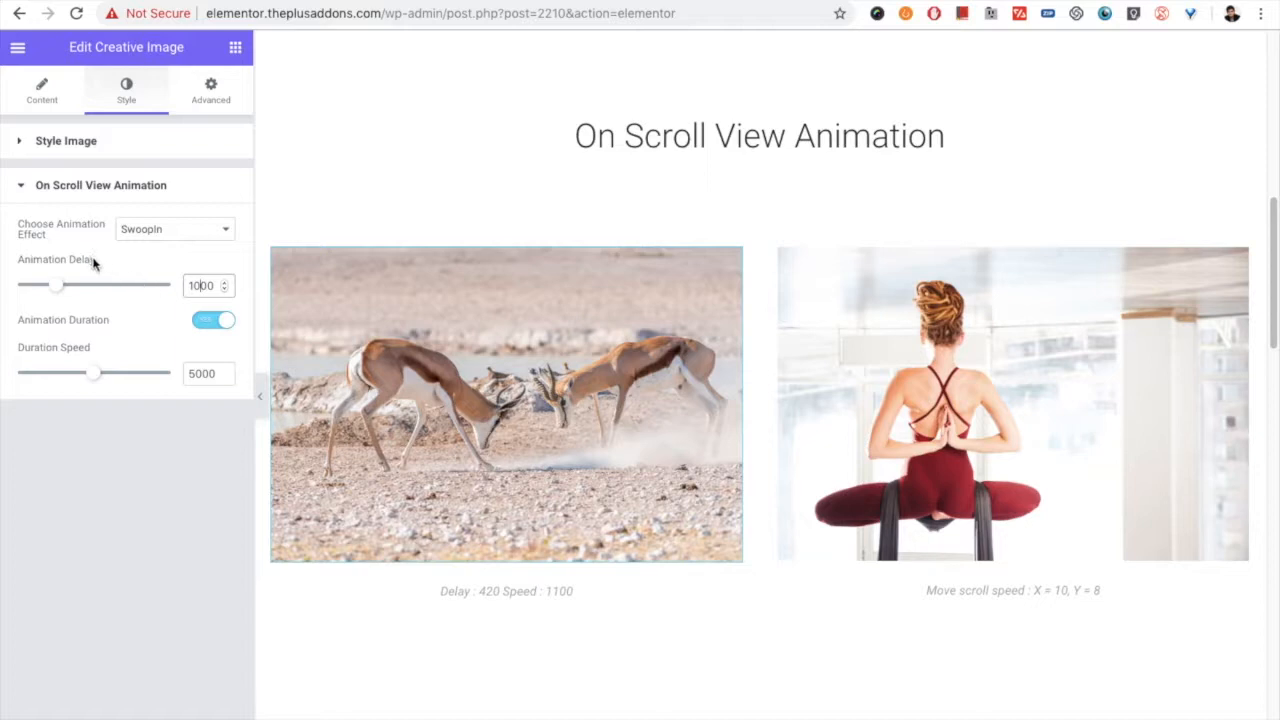
pyautogui.moveTo(70, 270)
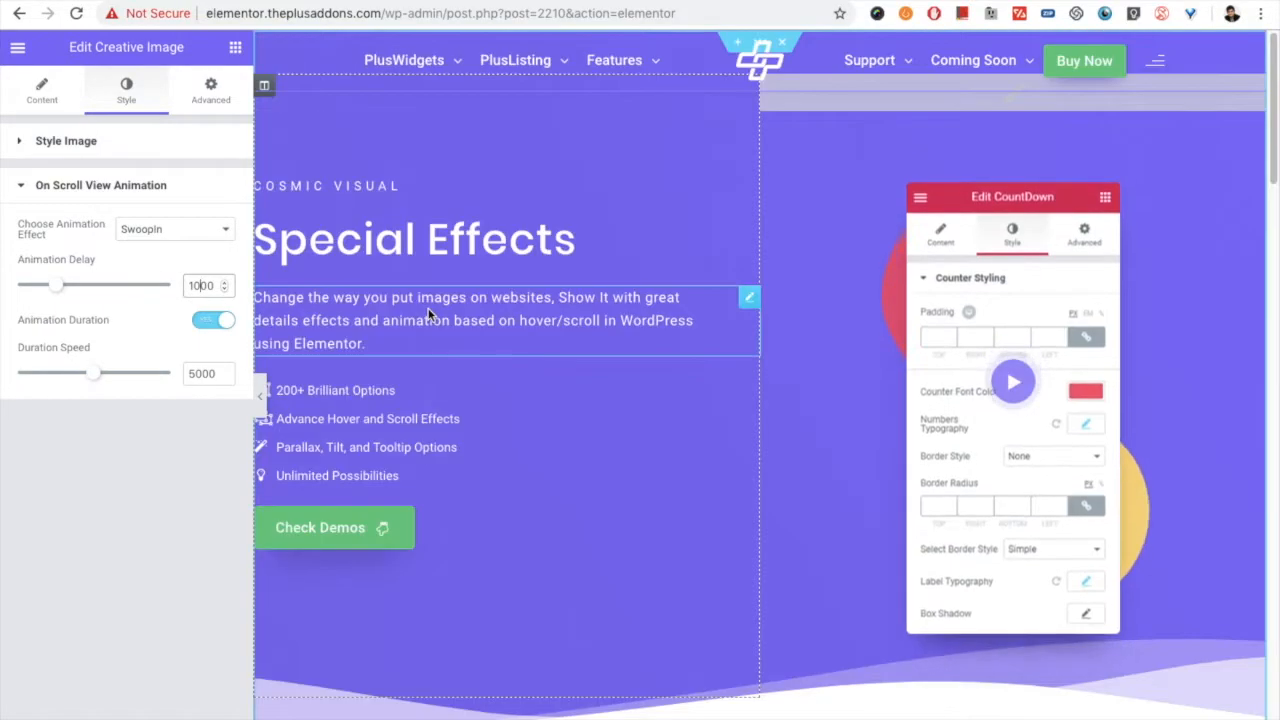
# Step: Scroll the editor back to the On Scroll View Animation section showing both photos
pyautogui.scroll(-3)
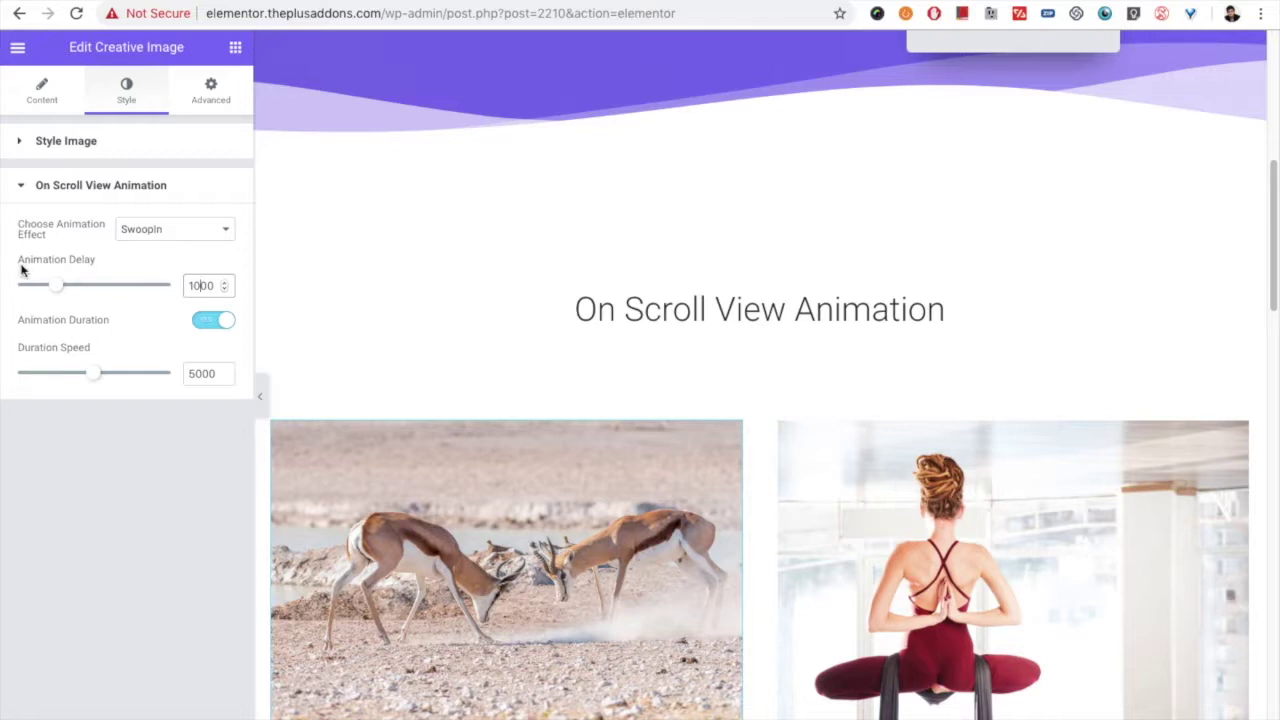
pyautogui.moveTo(84, 278)
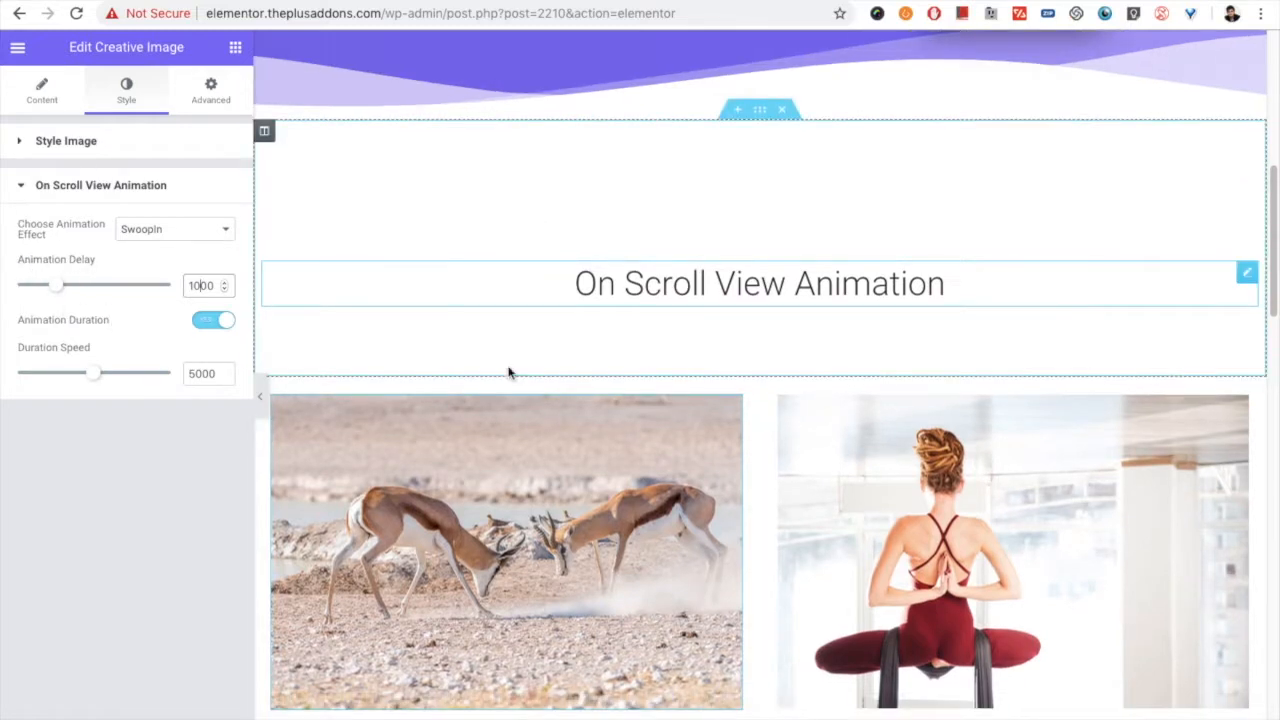
pyautogui.scroll(-3)
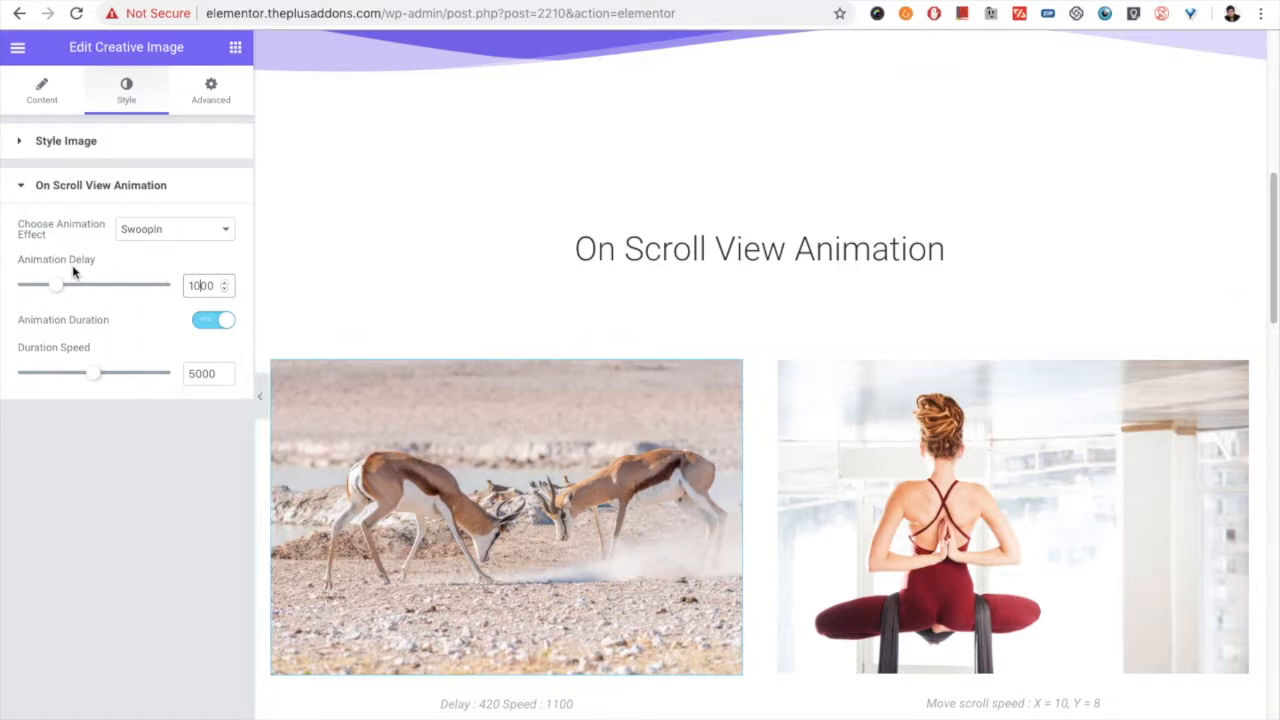
pyautogui.moveTo(104, 364)
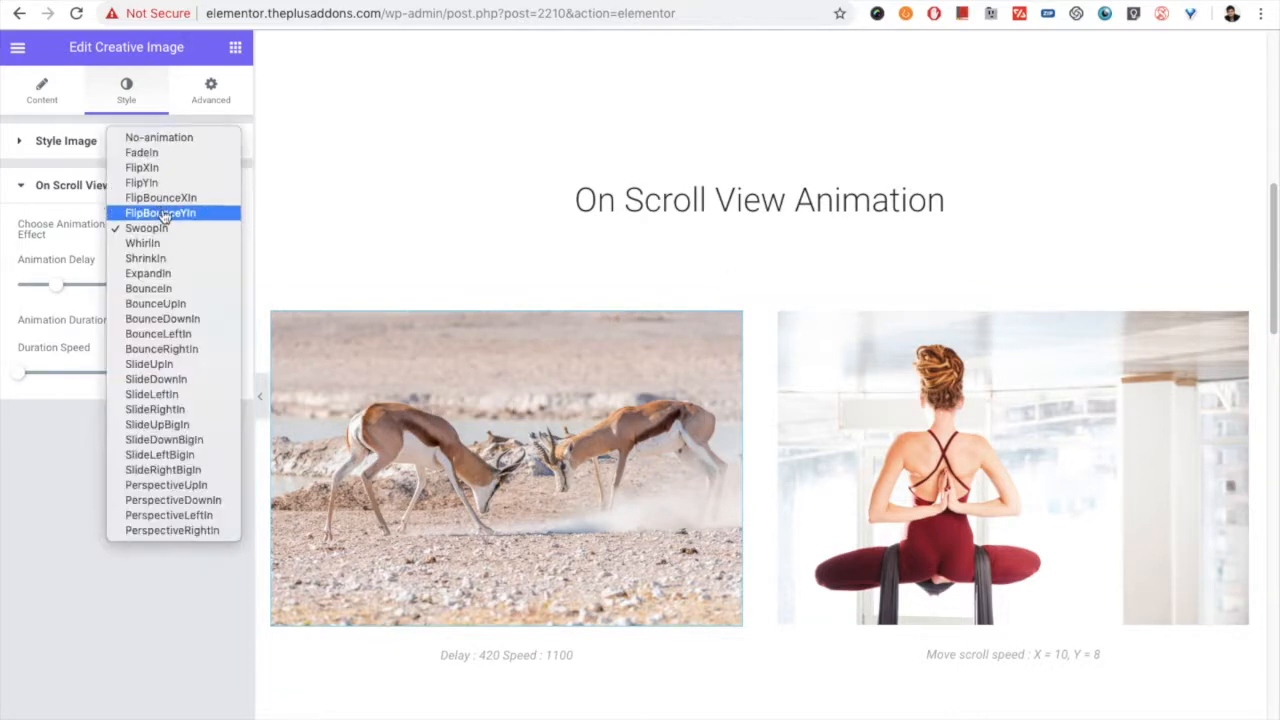
# Step: Apply FlipBounceYin with Animation Delay 100 and Duration Speed 2000
pyautogui.click(142, 244)
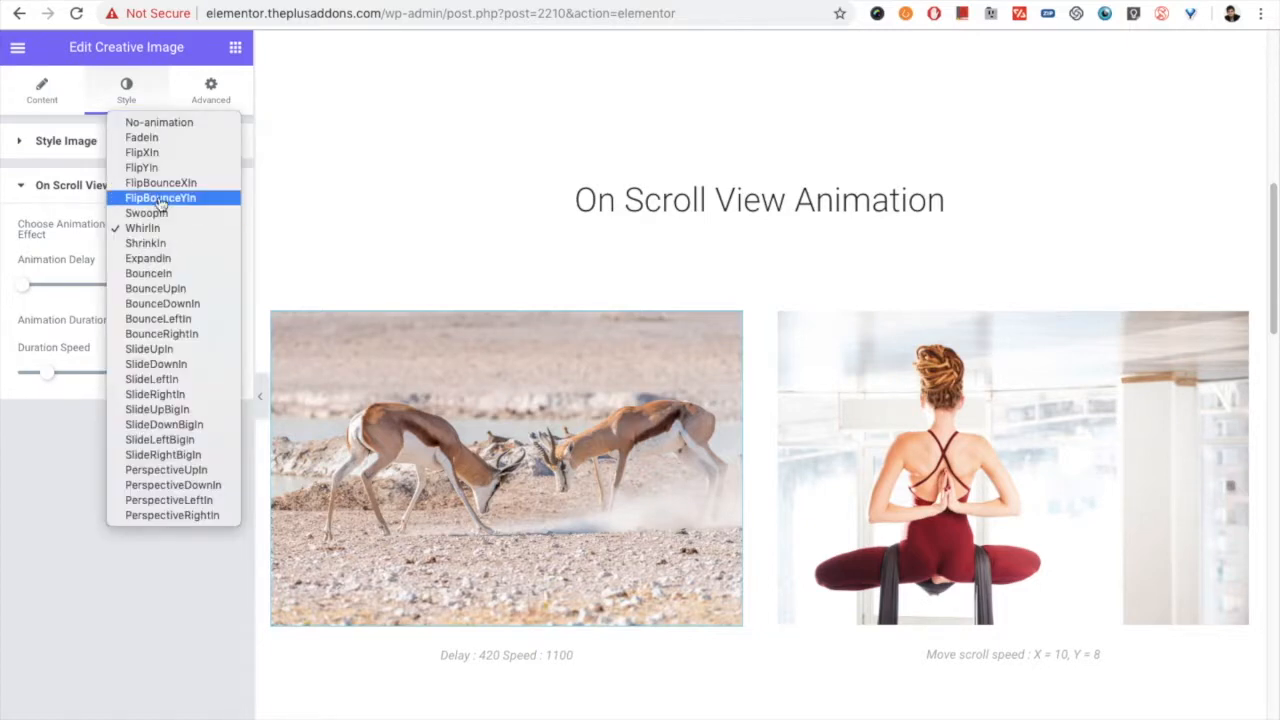
pyautogui.click(160, 198)
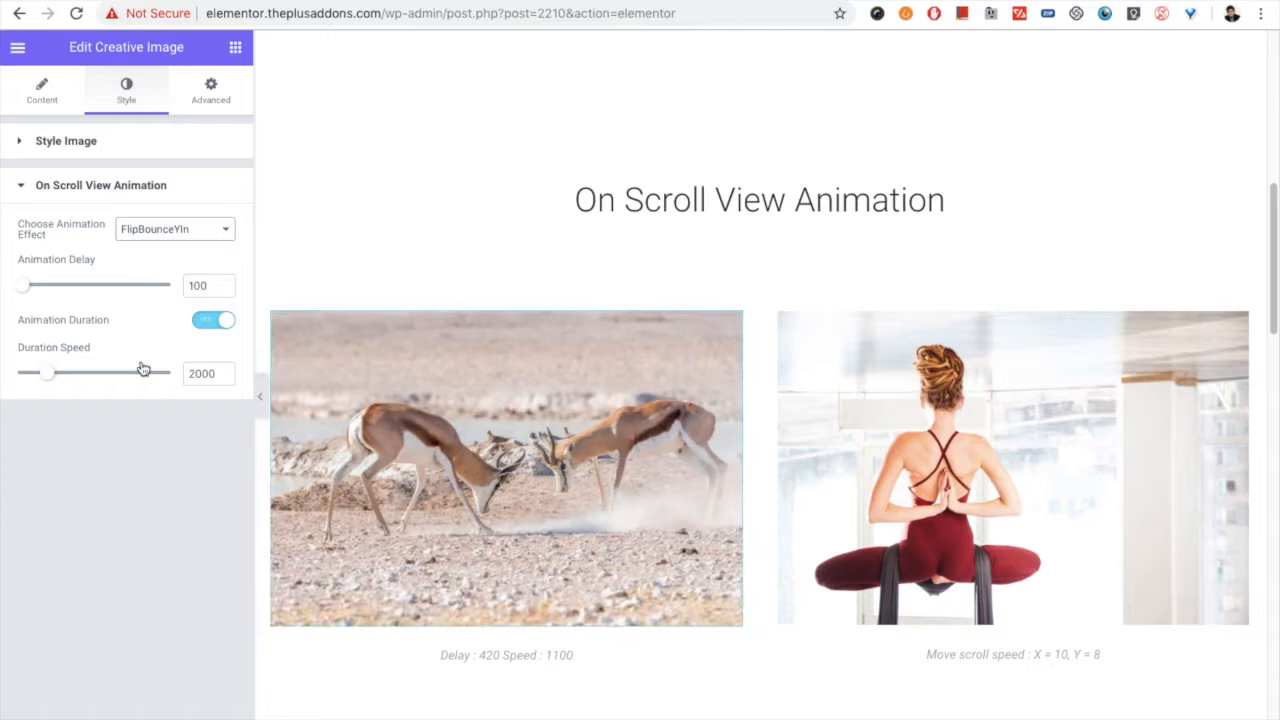
# Step: Scroll down to the On Scroll View Animation 2 section in the editor canvas
pyautogui.scroll(-3)
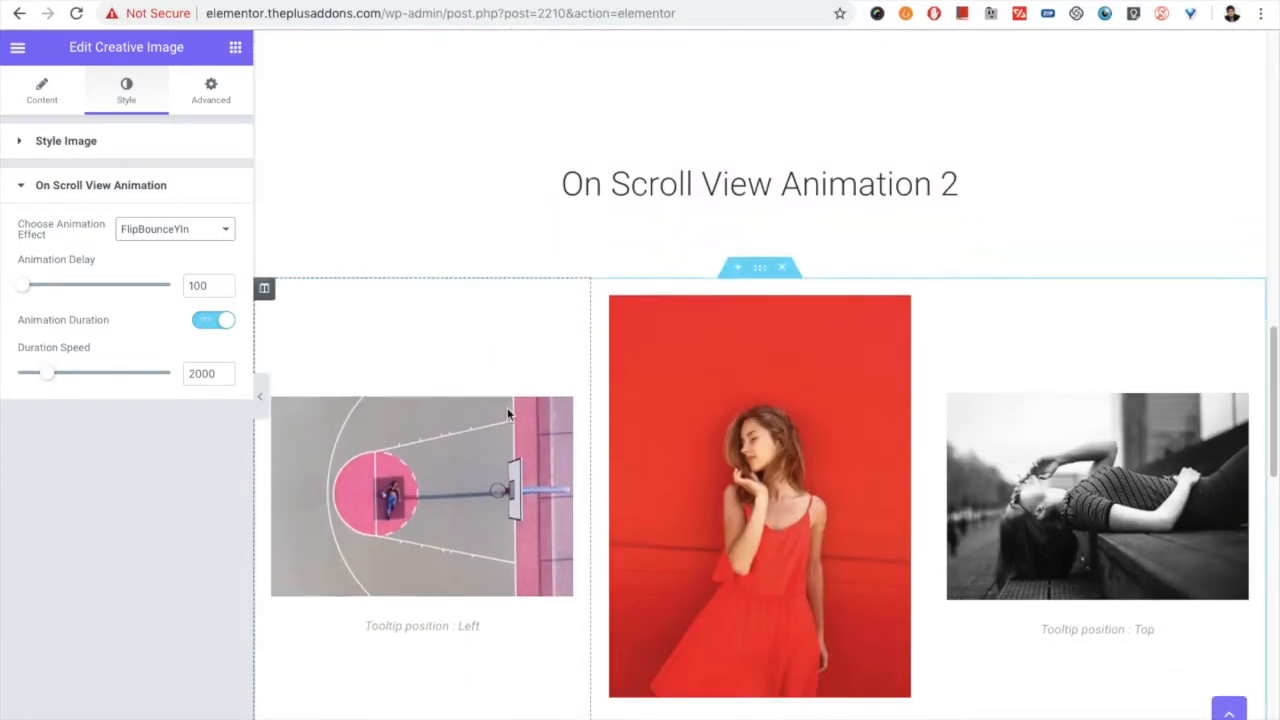
pyautogui.scroll(-3)
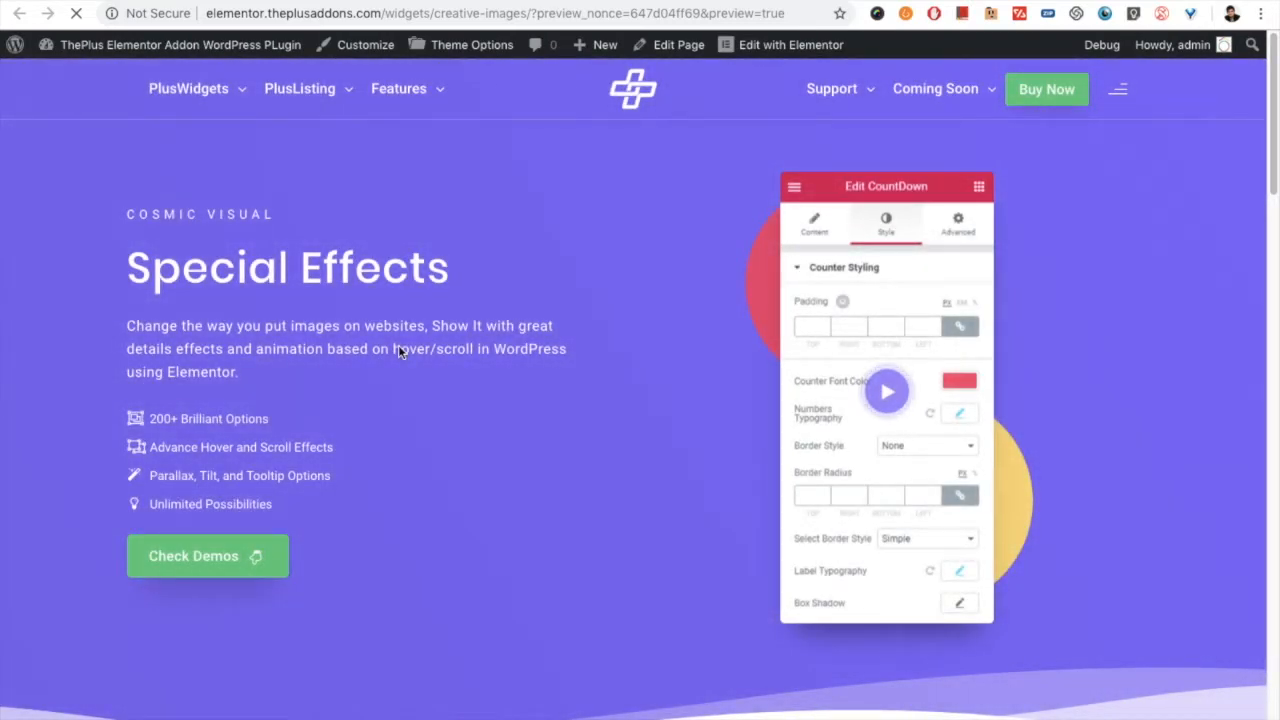
# Step: Scroll the live page down to watch the first On Scroll View Animation images animate in
pyautogui.click(814, 224)
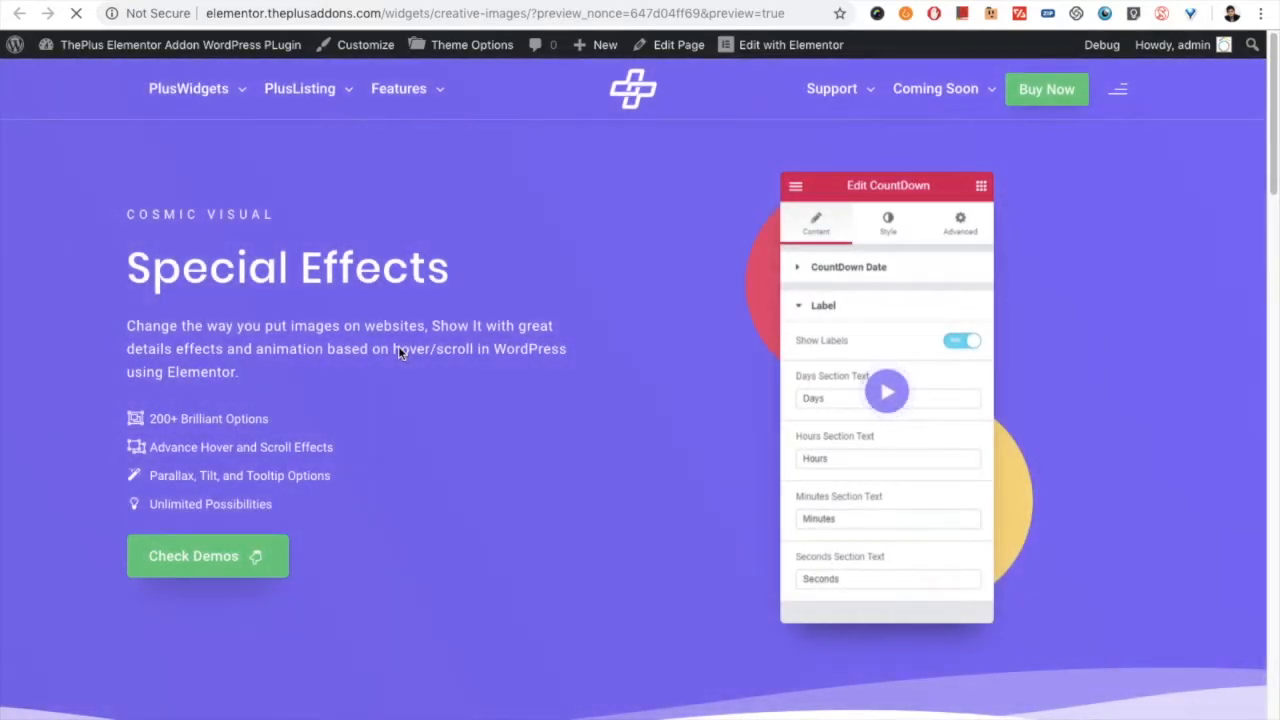
pyautogui.click(886, 222)
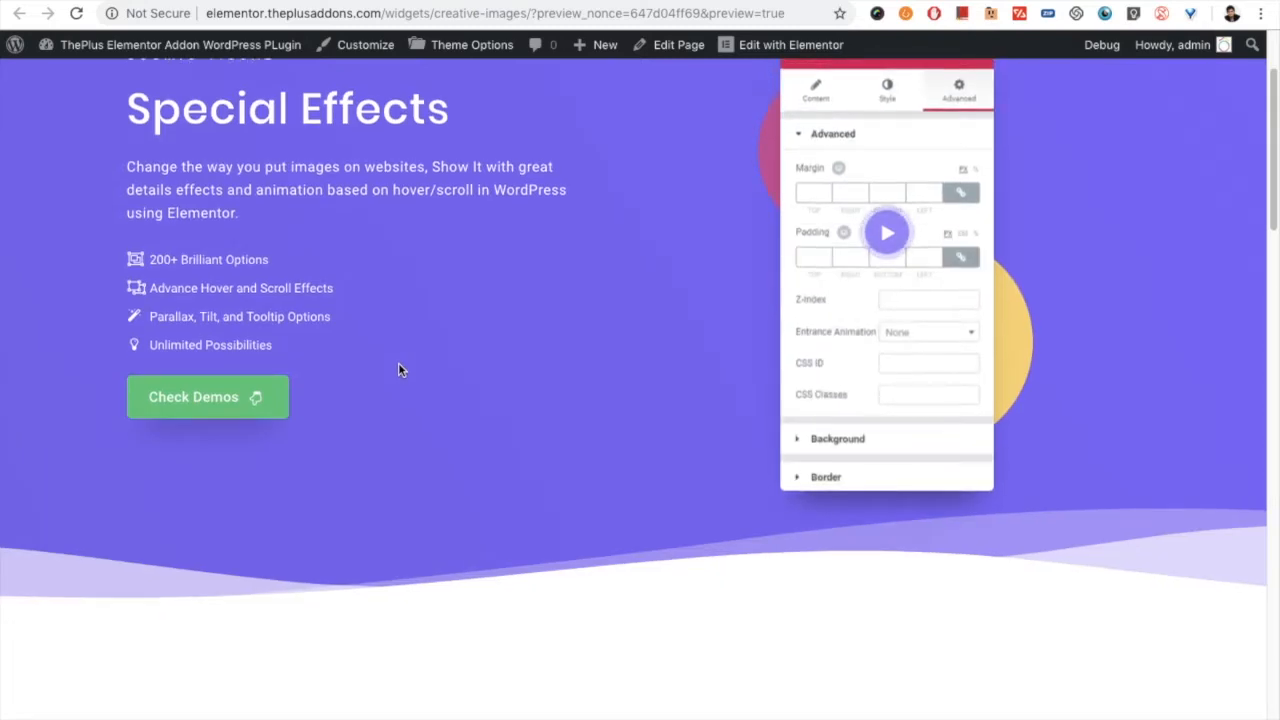
pyautogui.scroll(-3)
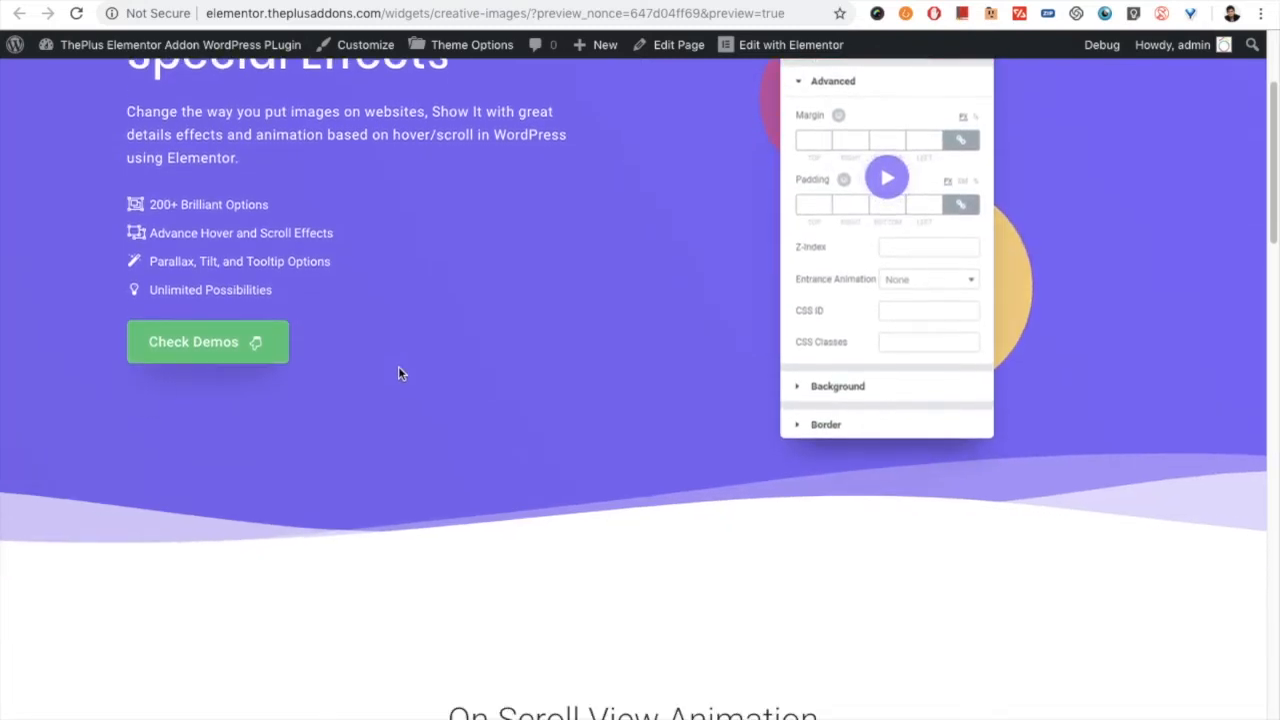
pyautogui.scroll(-3)
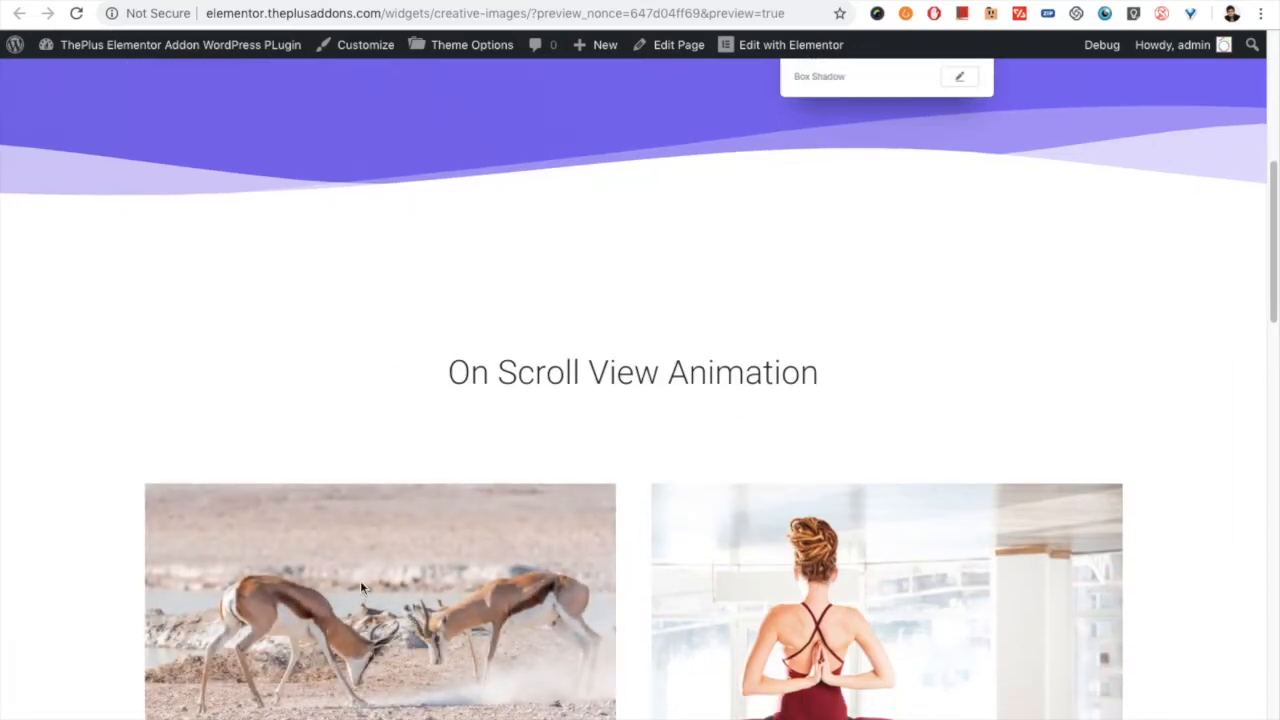
pyautogui.scroll(-3)
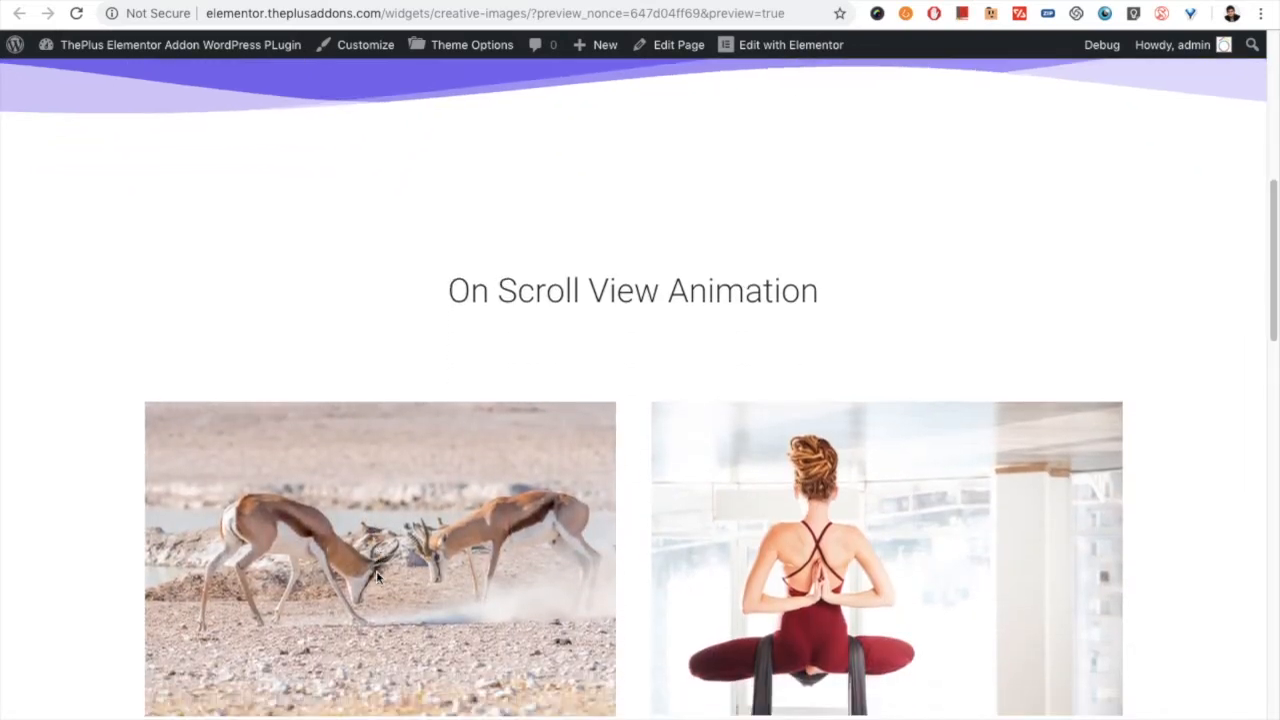
# Step: Continue to the second section with three tooltip-captioned photos animating in
pyautogui.scroll(-3)
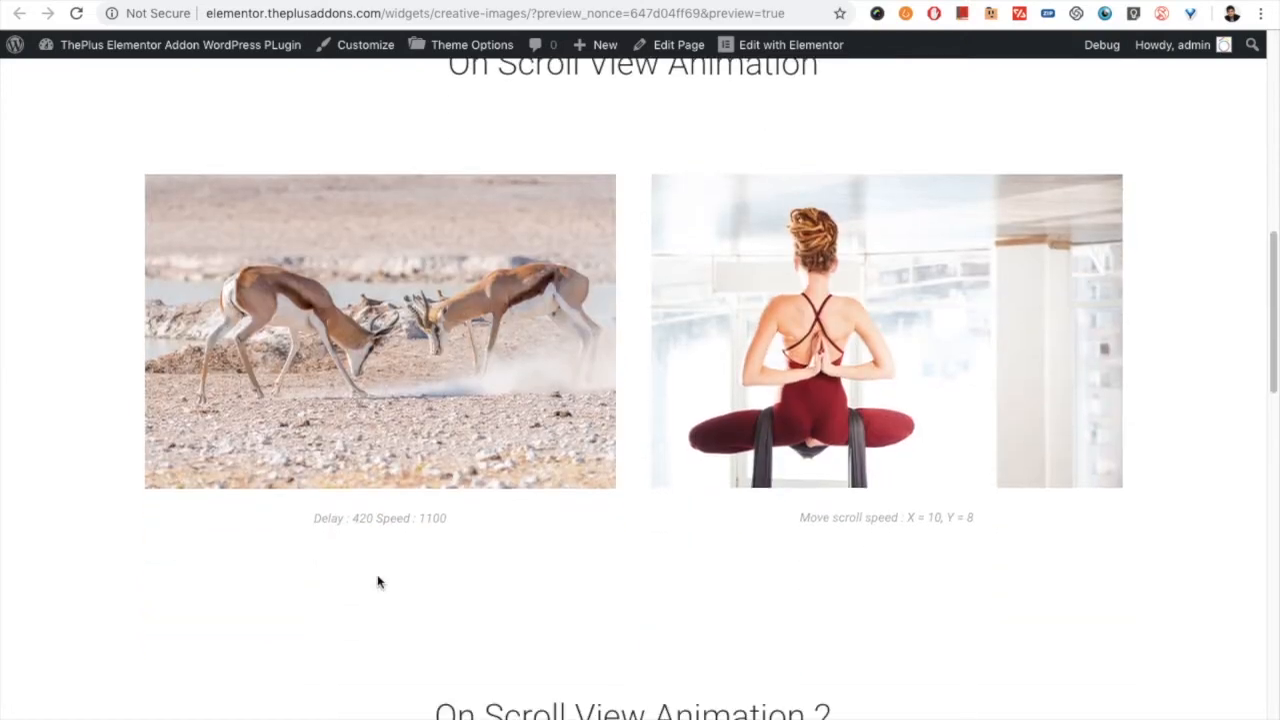
pyautogui.scroll(-3)
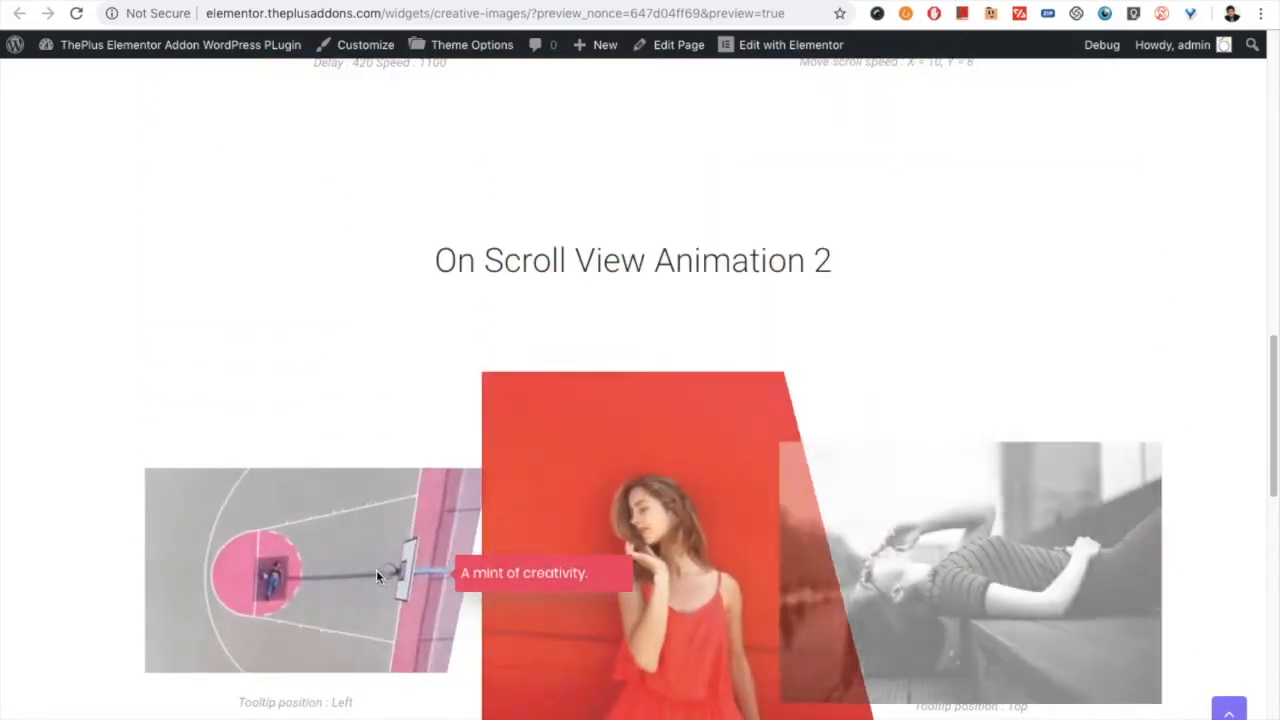
pyautogui.scroll(-3)
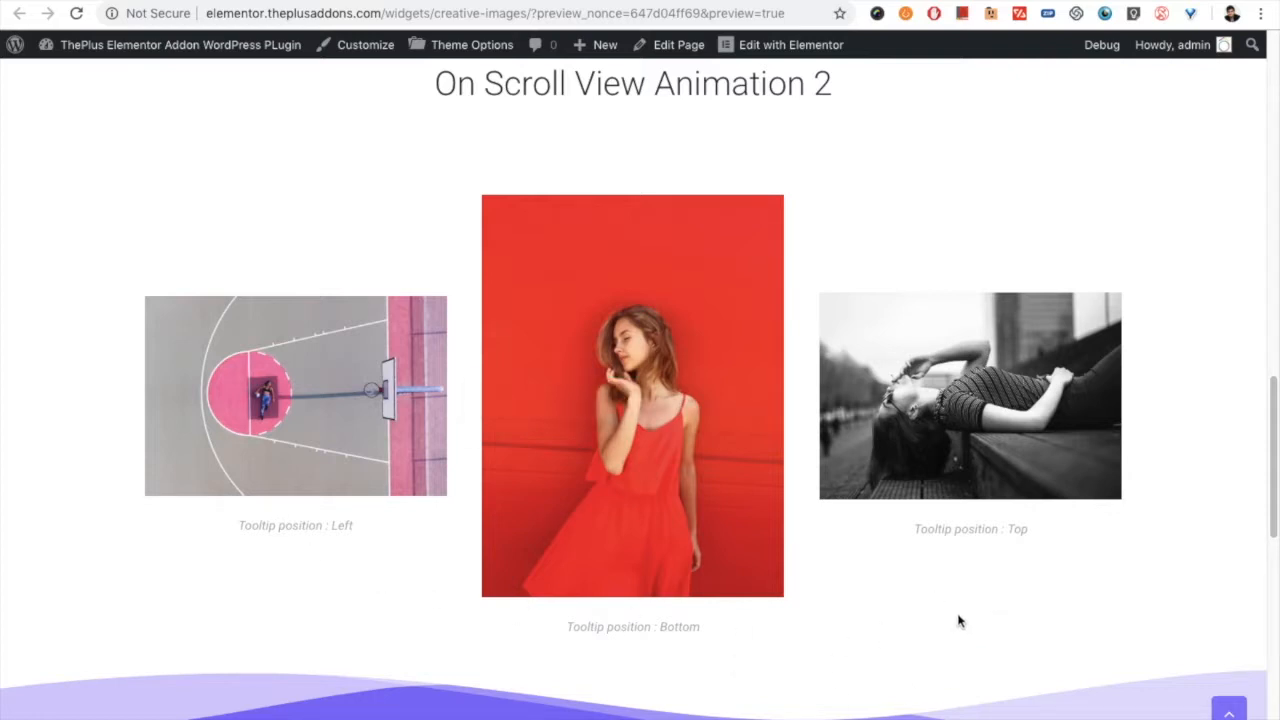
pyautogui.moveTo(786, 592)
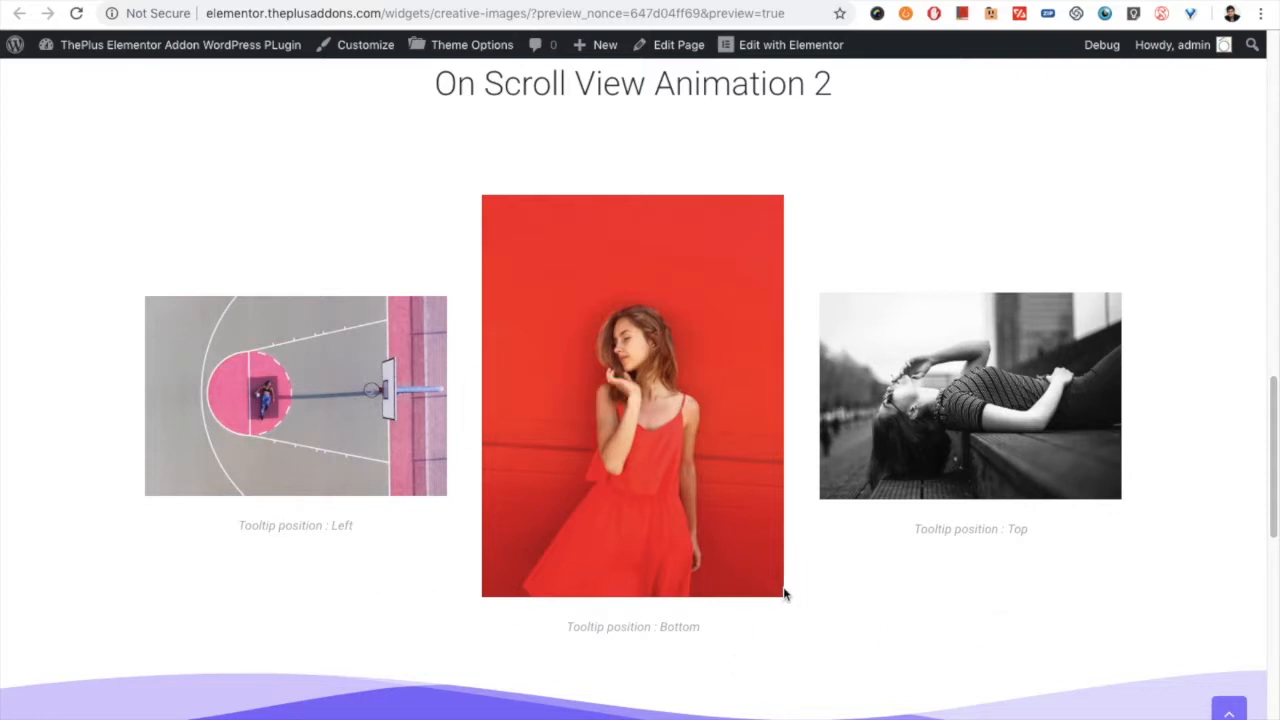
pyautogui.moveTo(620, 404)
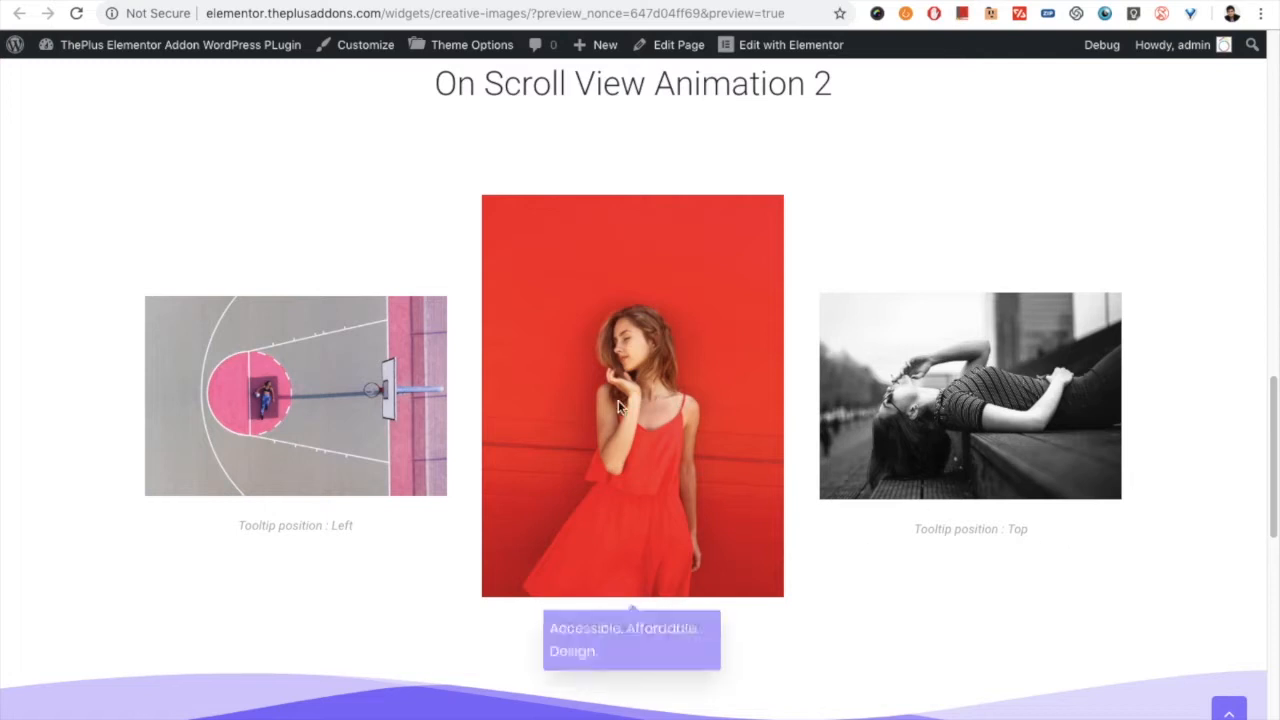
pyautogui.scroll(3)
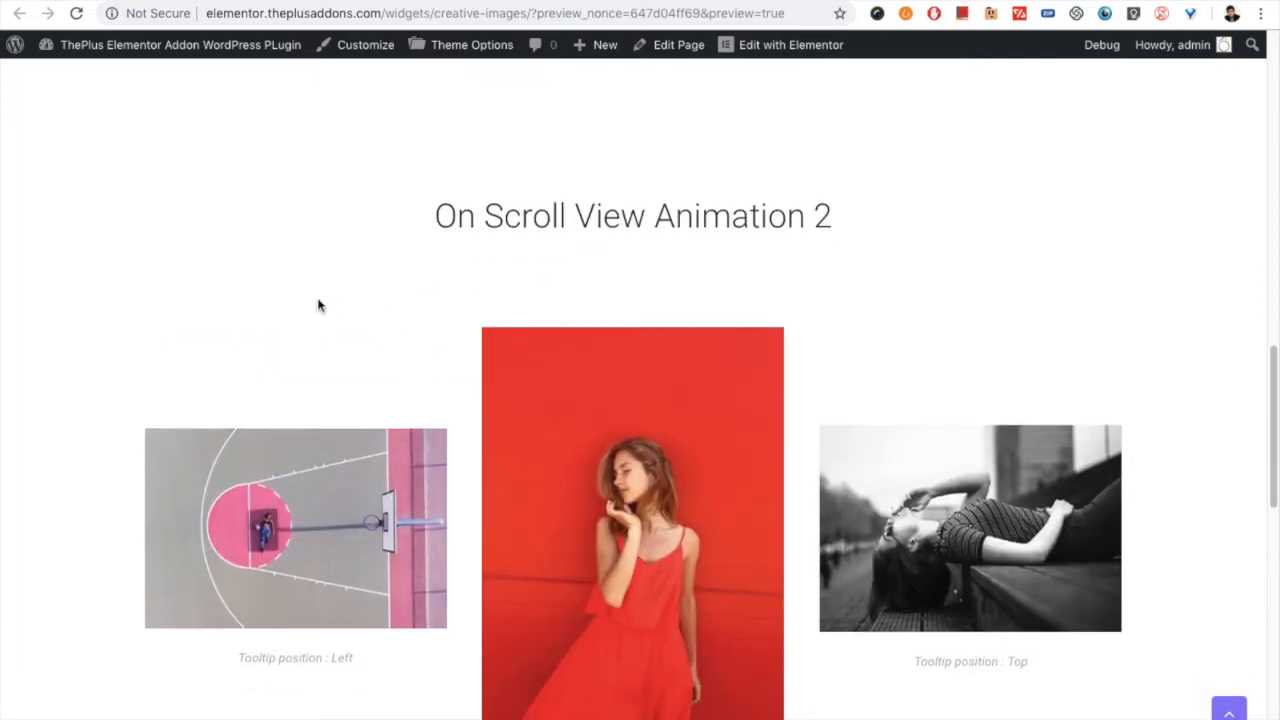
pyautogui.moveTo(164, 310)
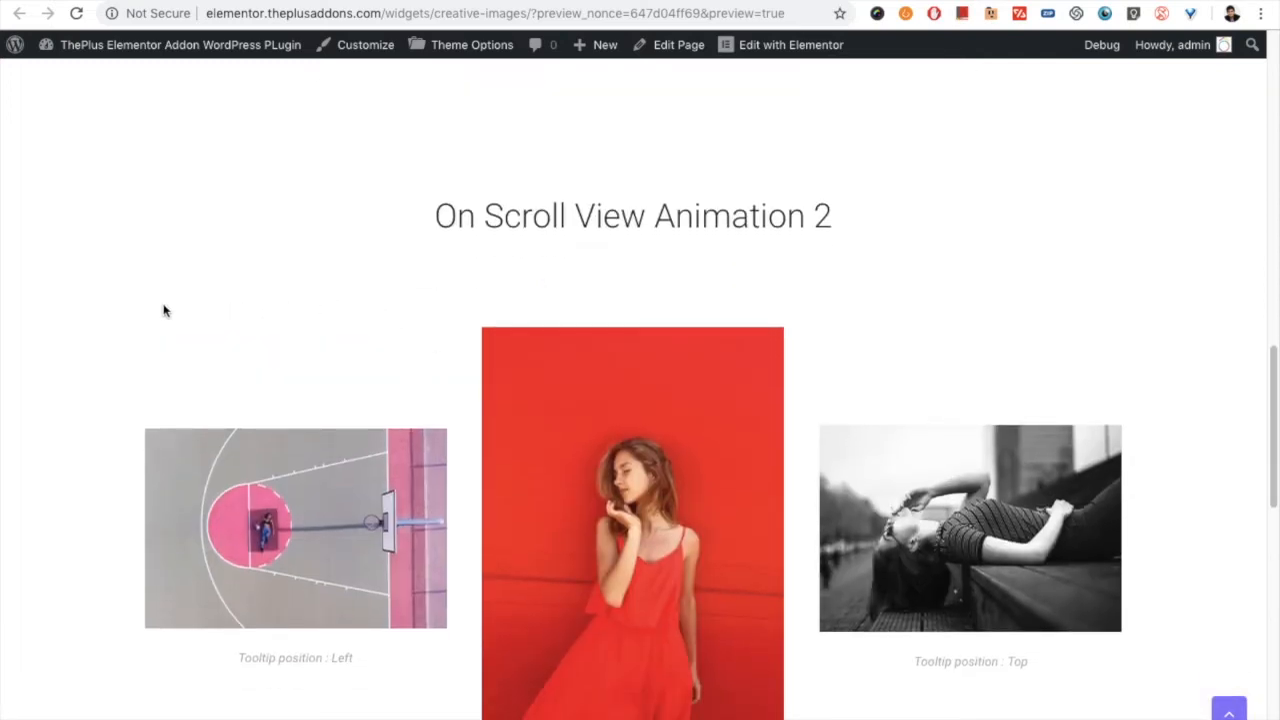